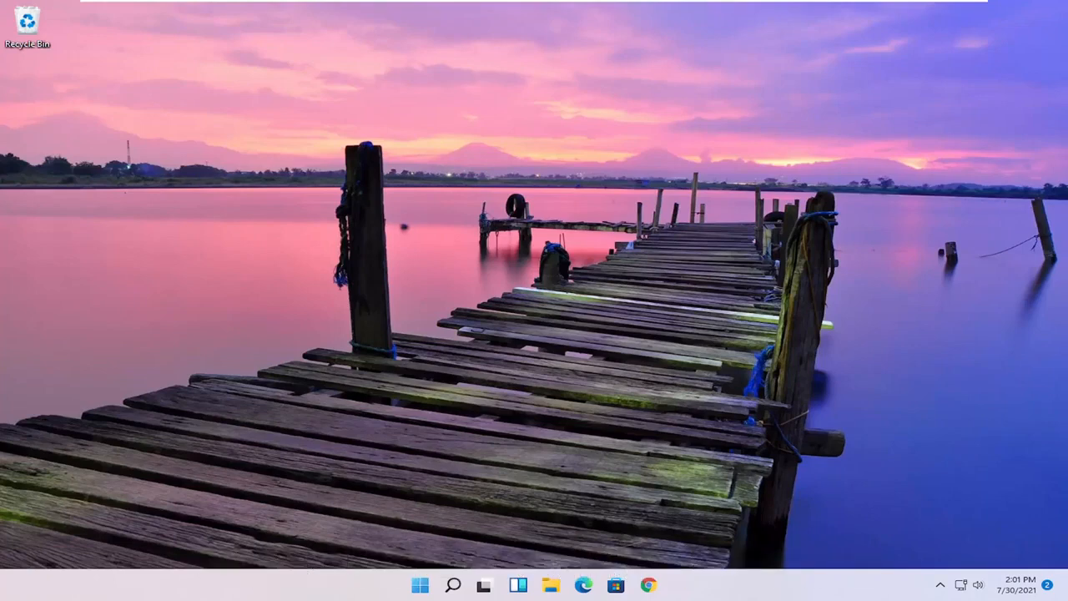
mouse_move(444, 416)
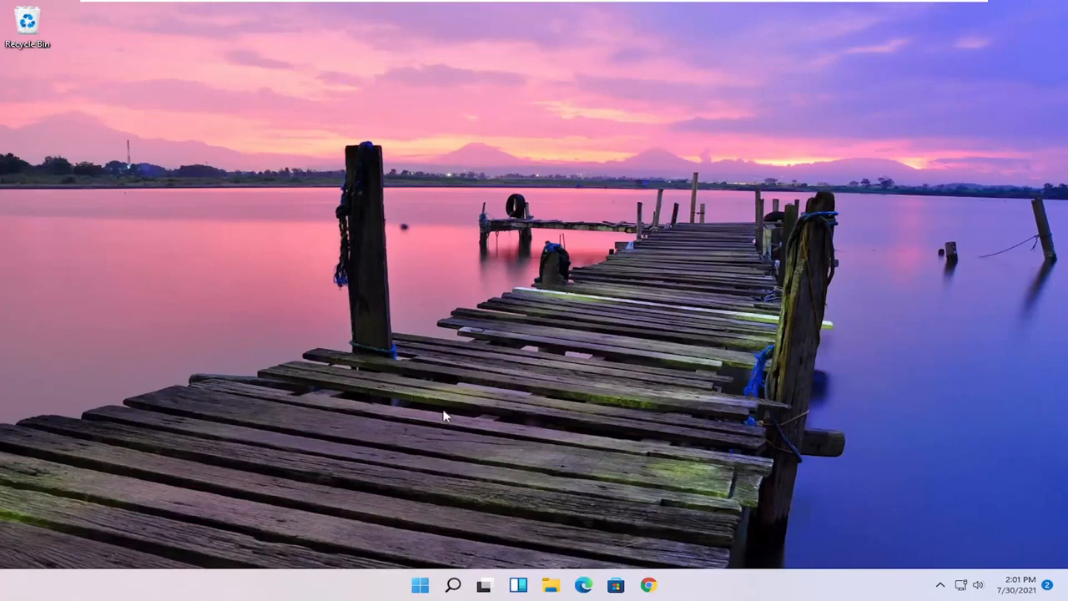
- Search Start for 'apps and features' to reach the Apps page of Settings
click(453, 584)
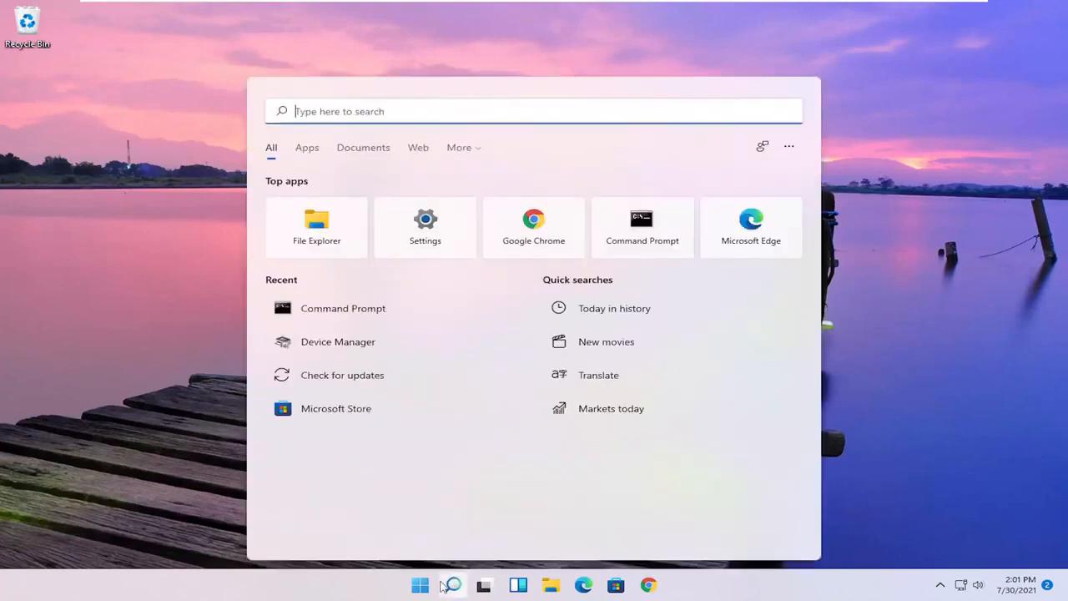
text(apps and)
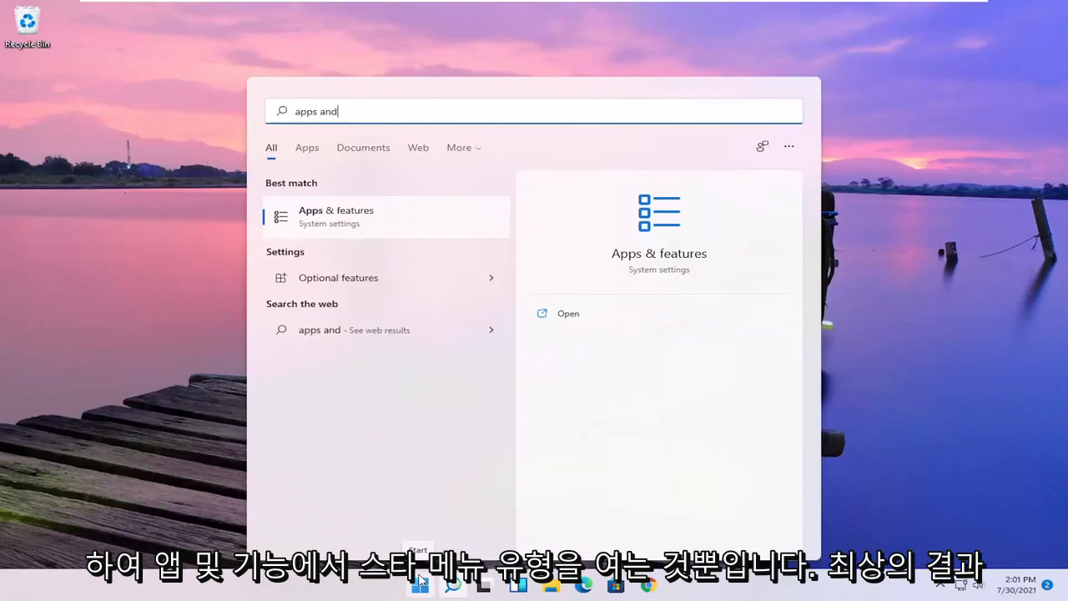
text(features)
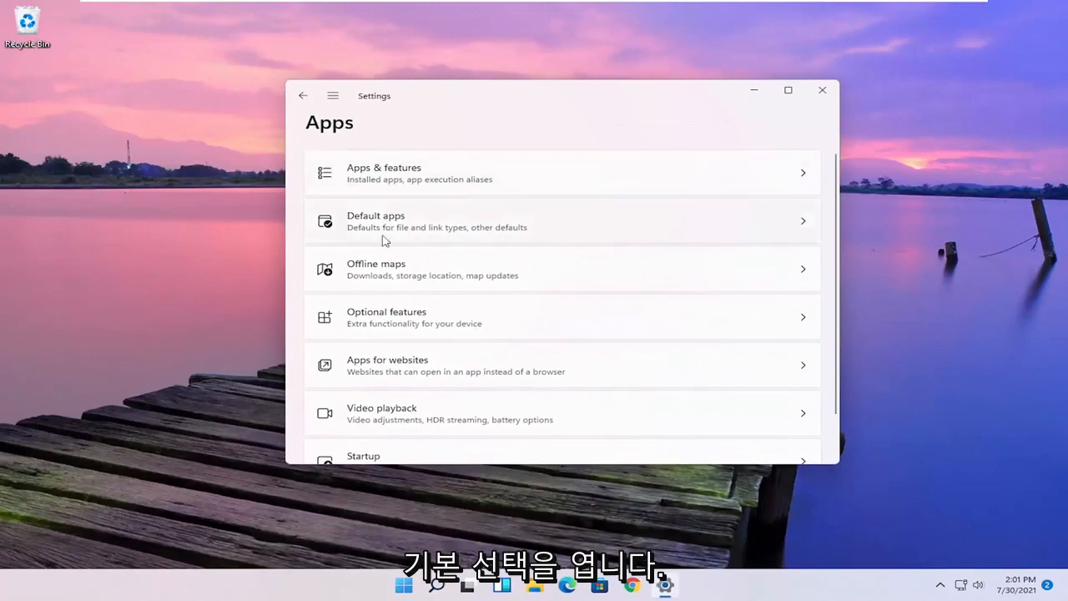
- Open Default apps and scroll the applications list down to Google Chrome
click(561, 221)
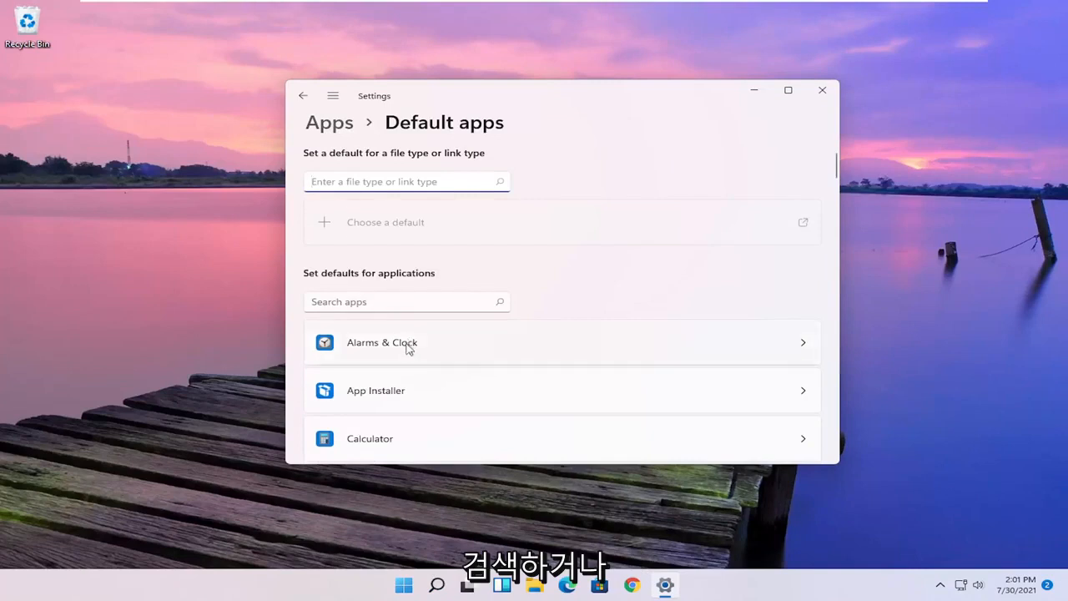
scroll(down, 3)
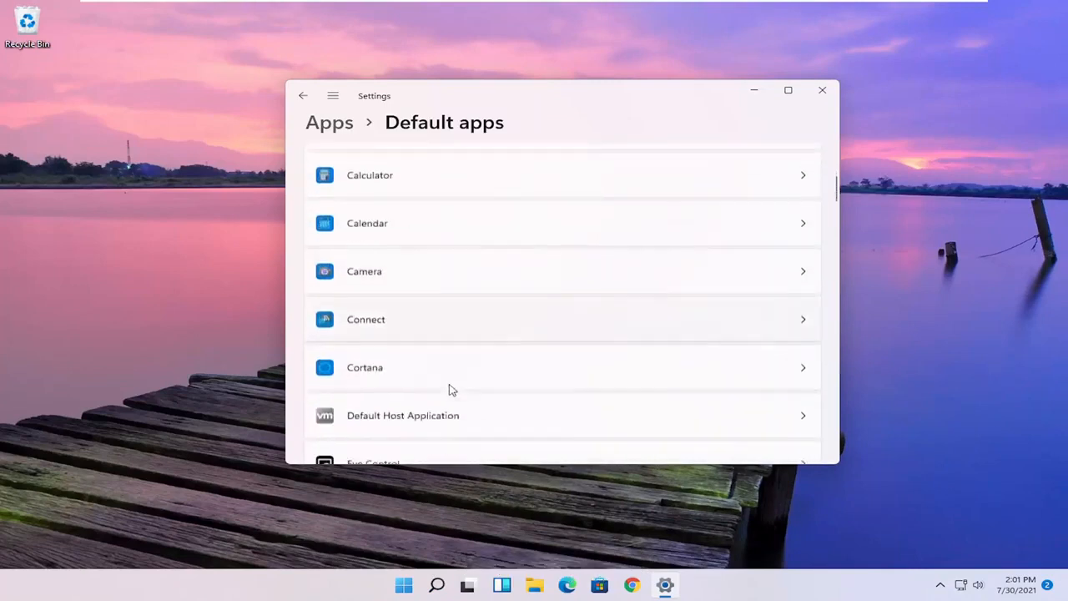
scroll(down, 3)
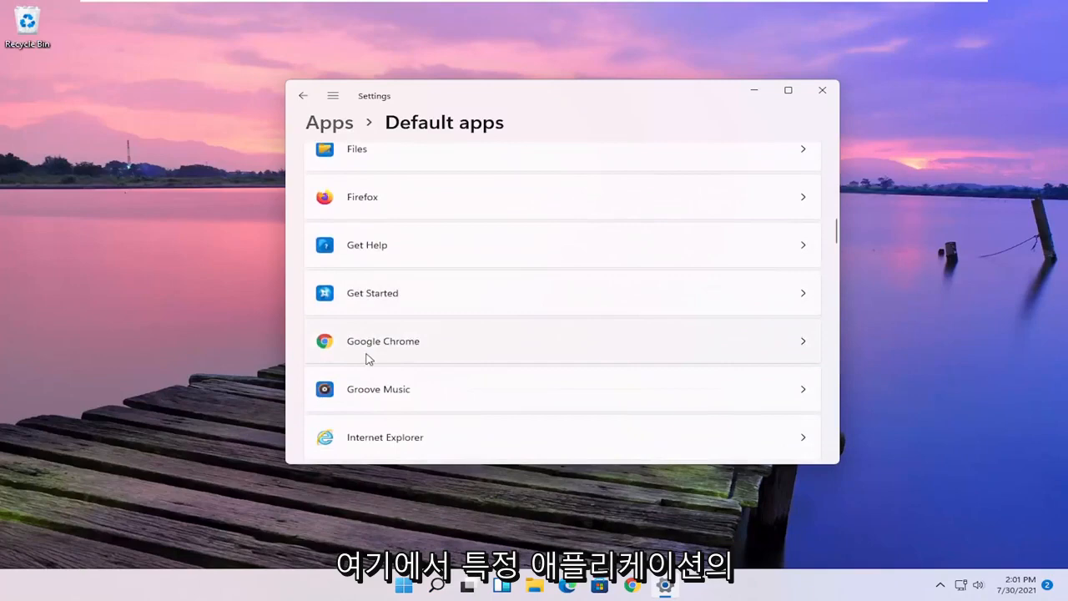
- In Google Chrome's file type defaults, select the Microsoft Edge entry for .pdf
click(562, 340)
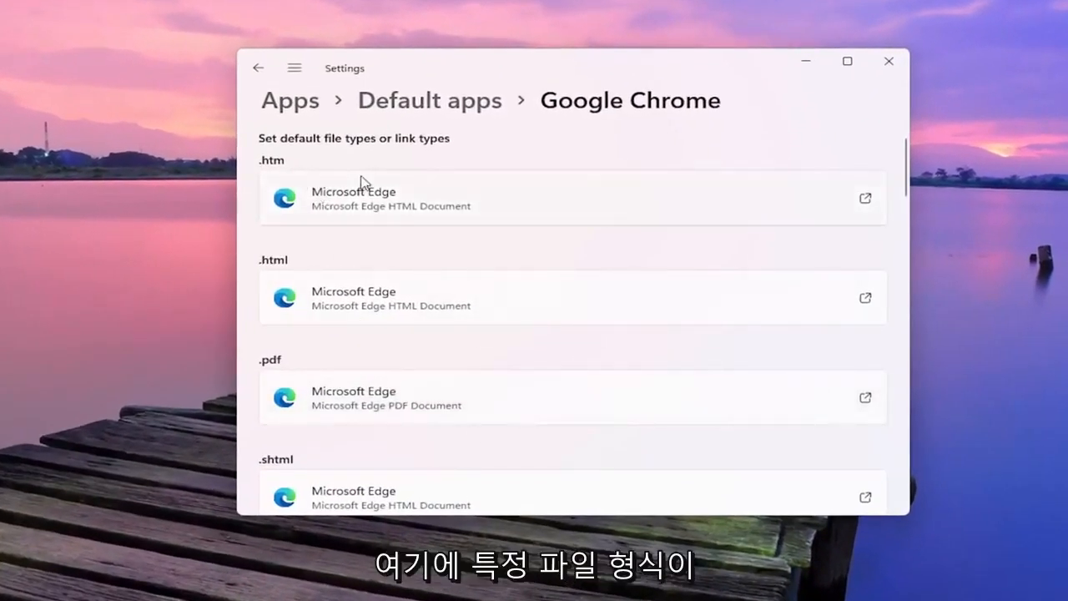
mouse_move(359, 384)
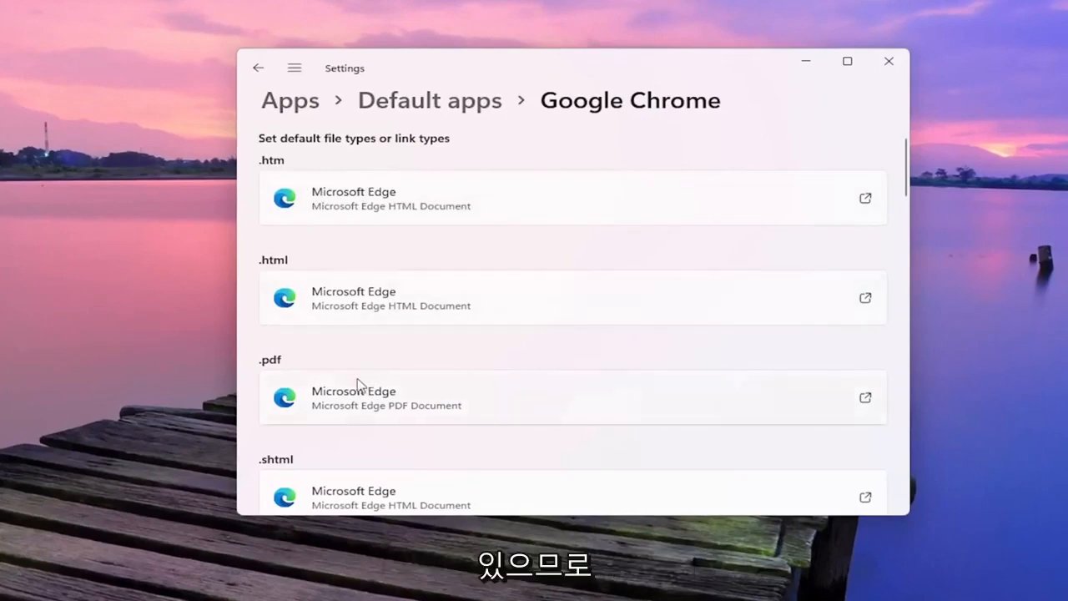
scroll(down, 3)
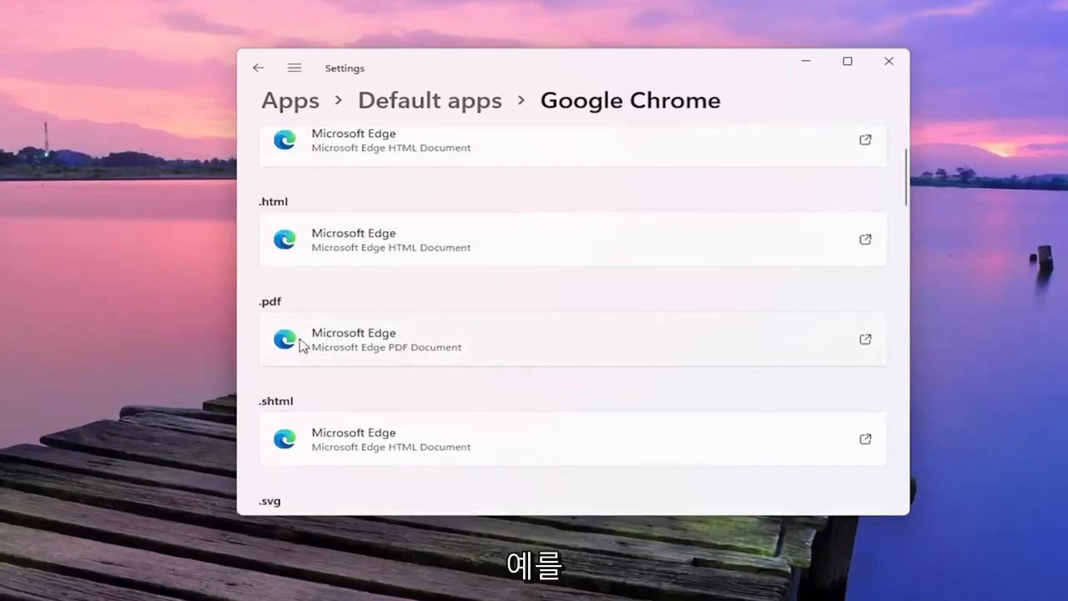
click(573, 340)
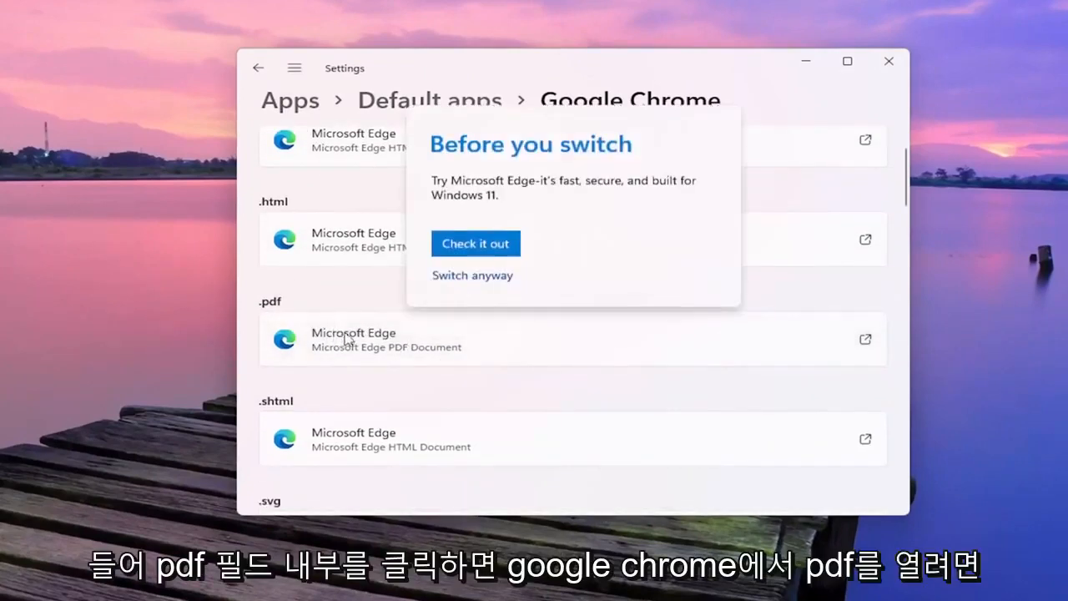
- Switch anyway, set Google Chrome as the .pdf default, and close Settings
click(472, 276)
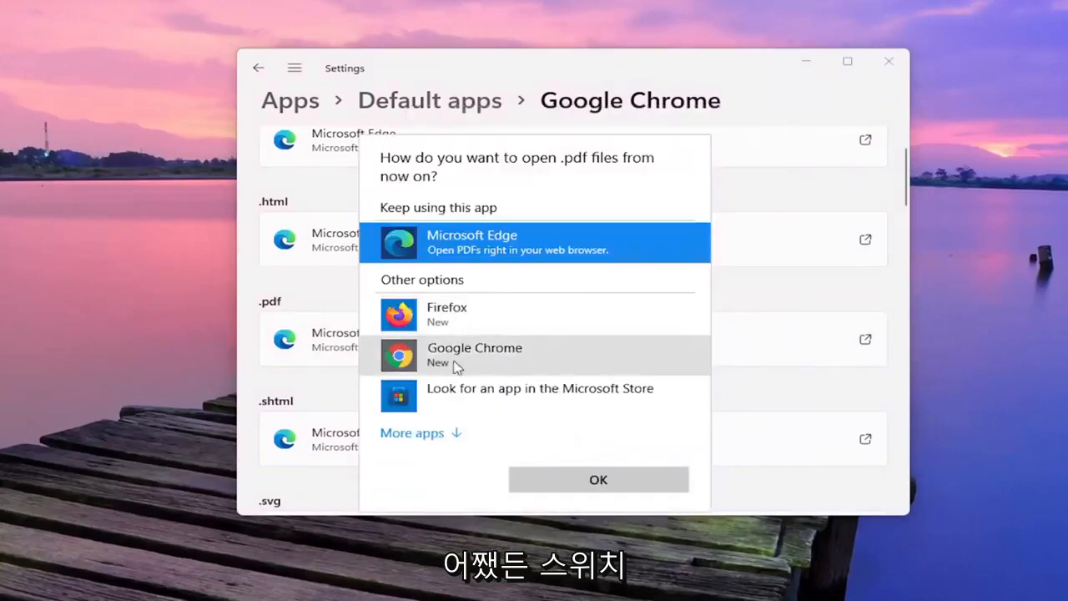
click(597, 479)
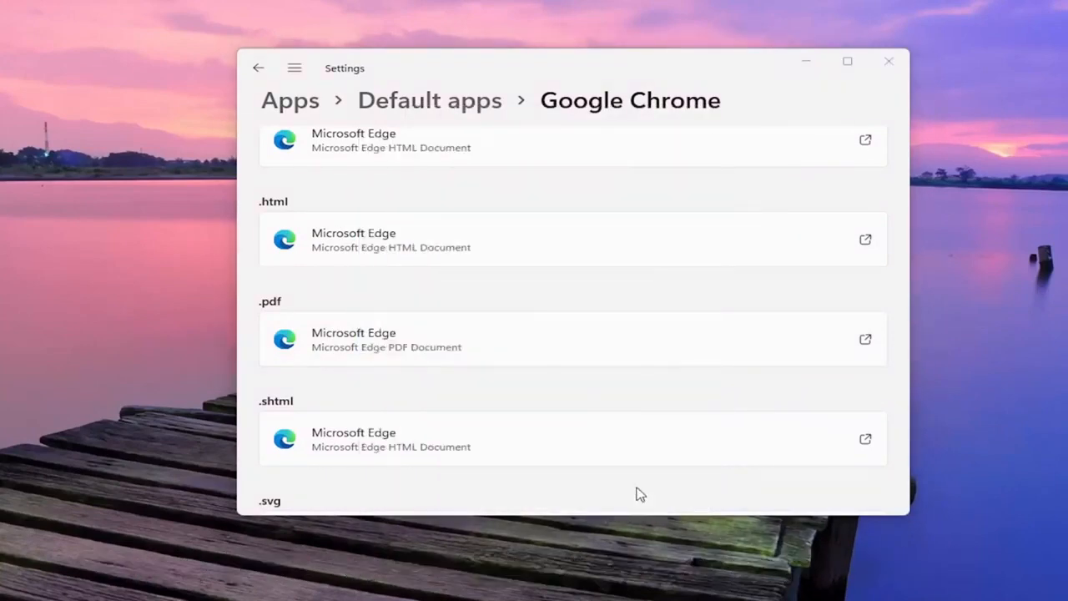
scroll(down, 3)
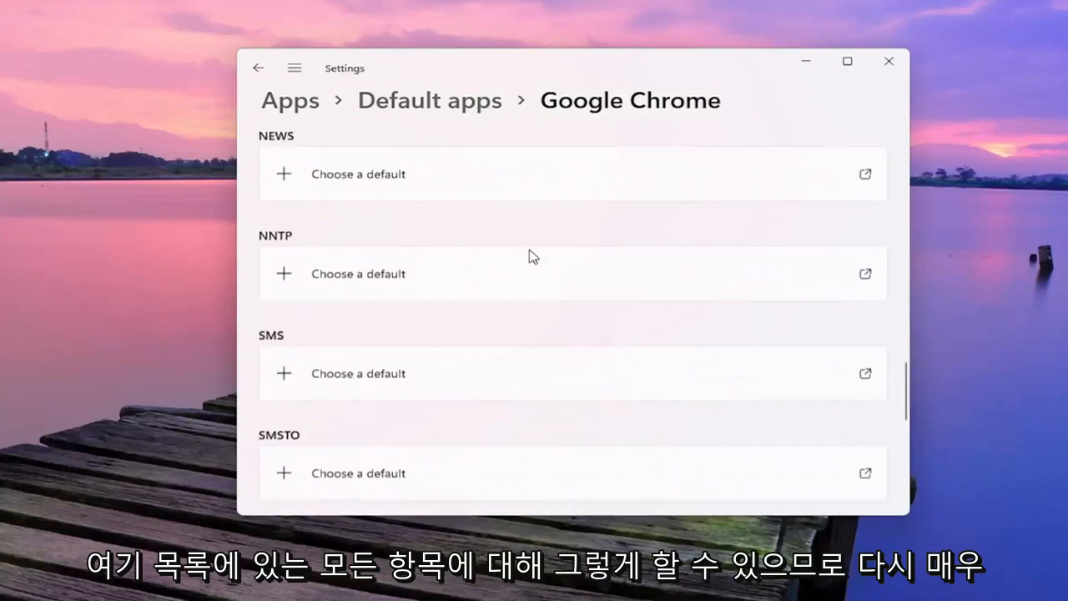
scroll(up, 3)
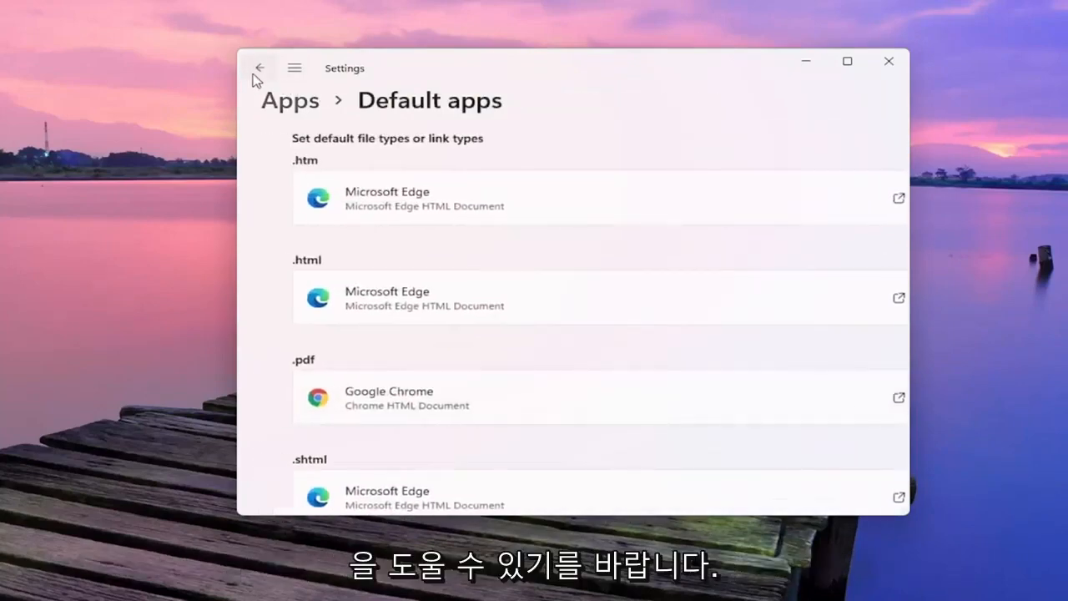
click(889, 61)
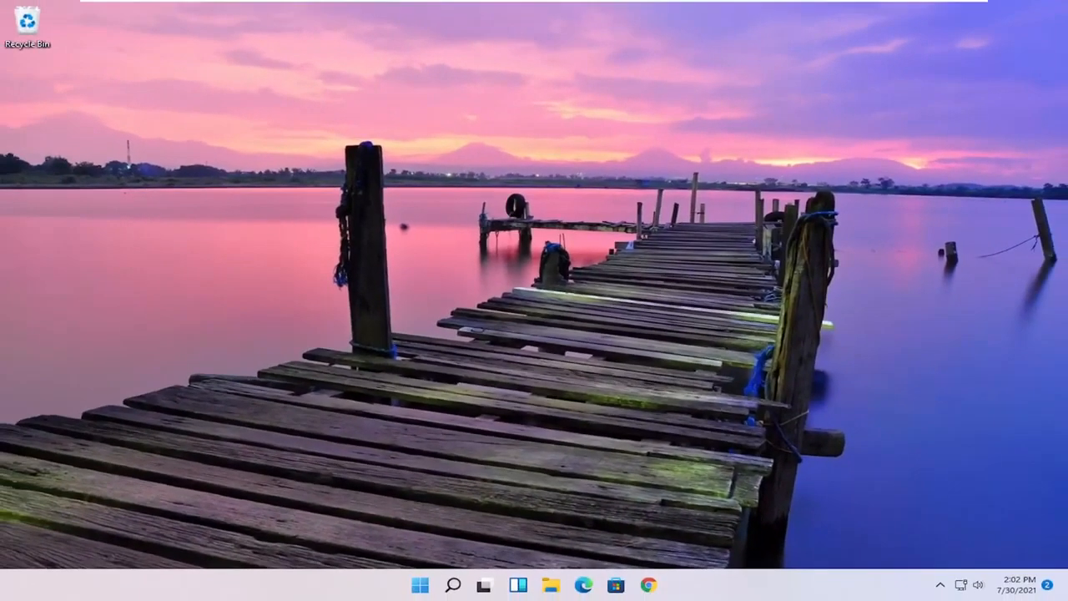